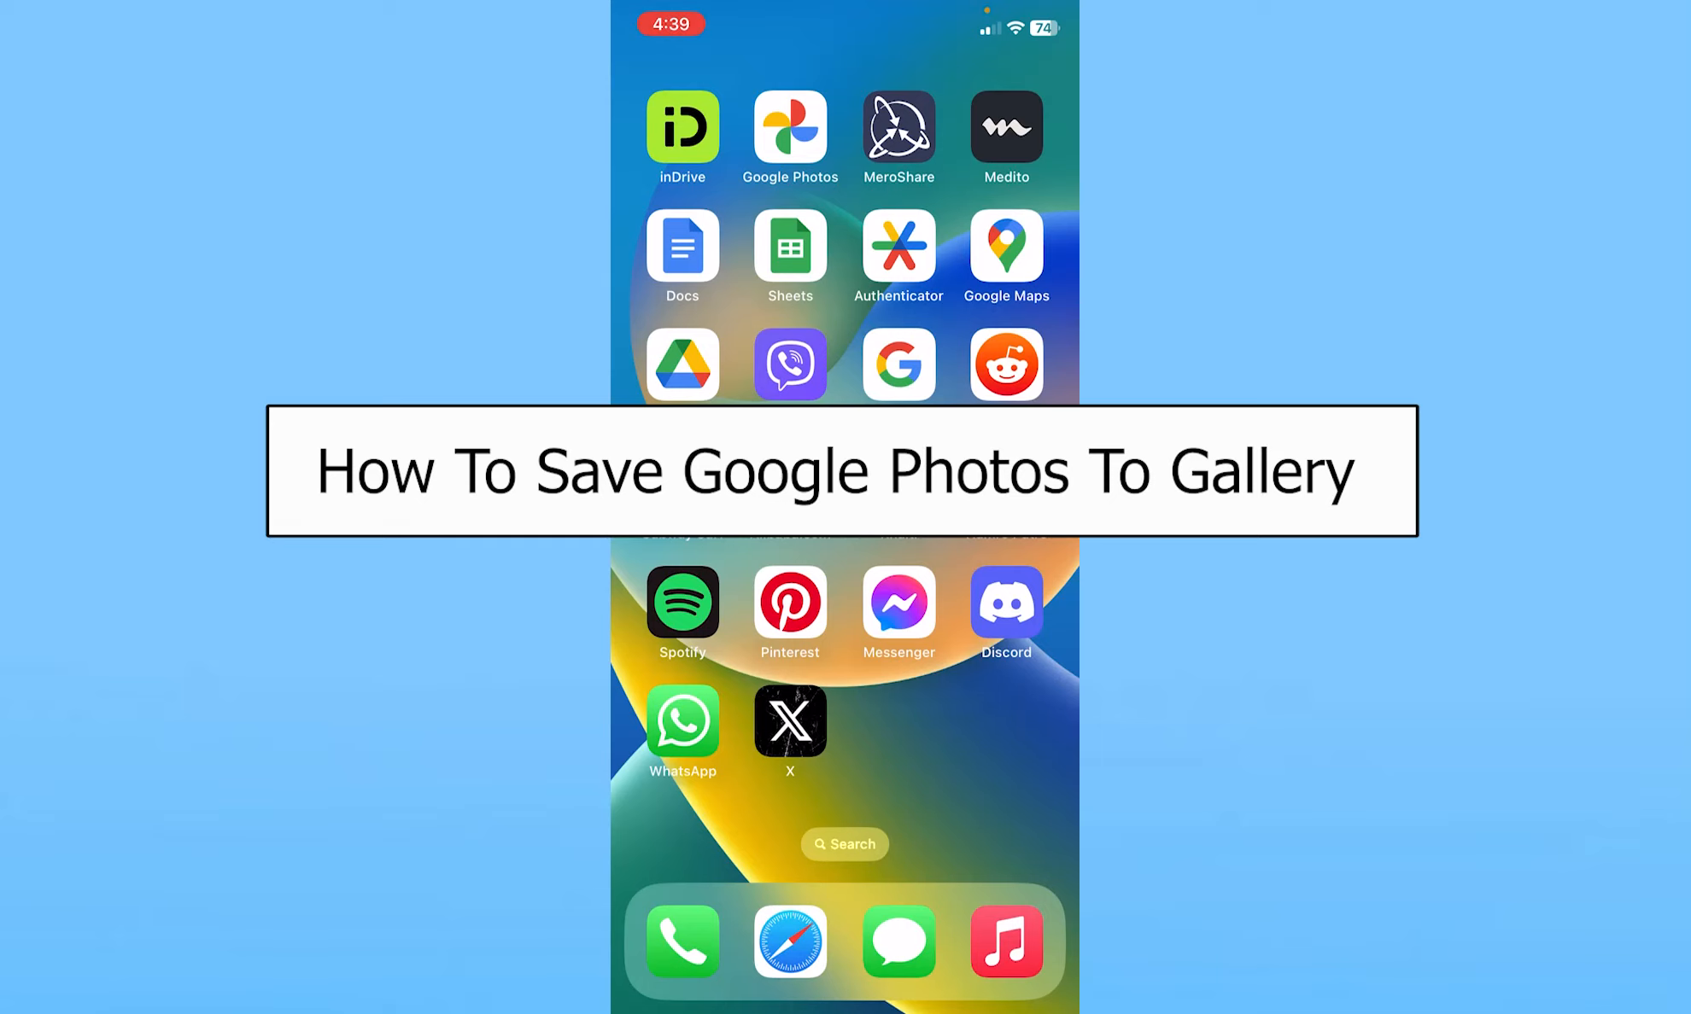
Step: Launch Google Photos from the home screen to show the photo library
click(789, 139)
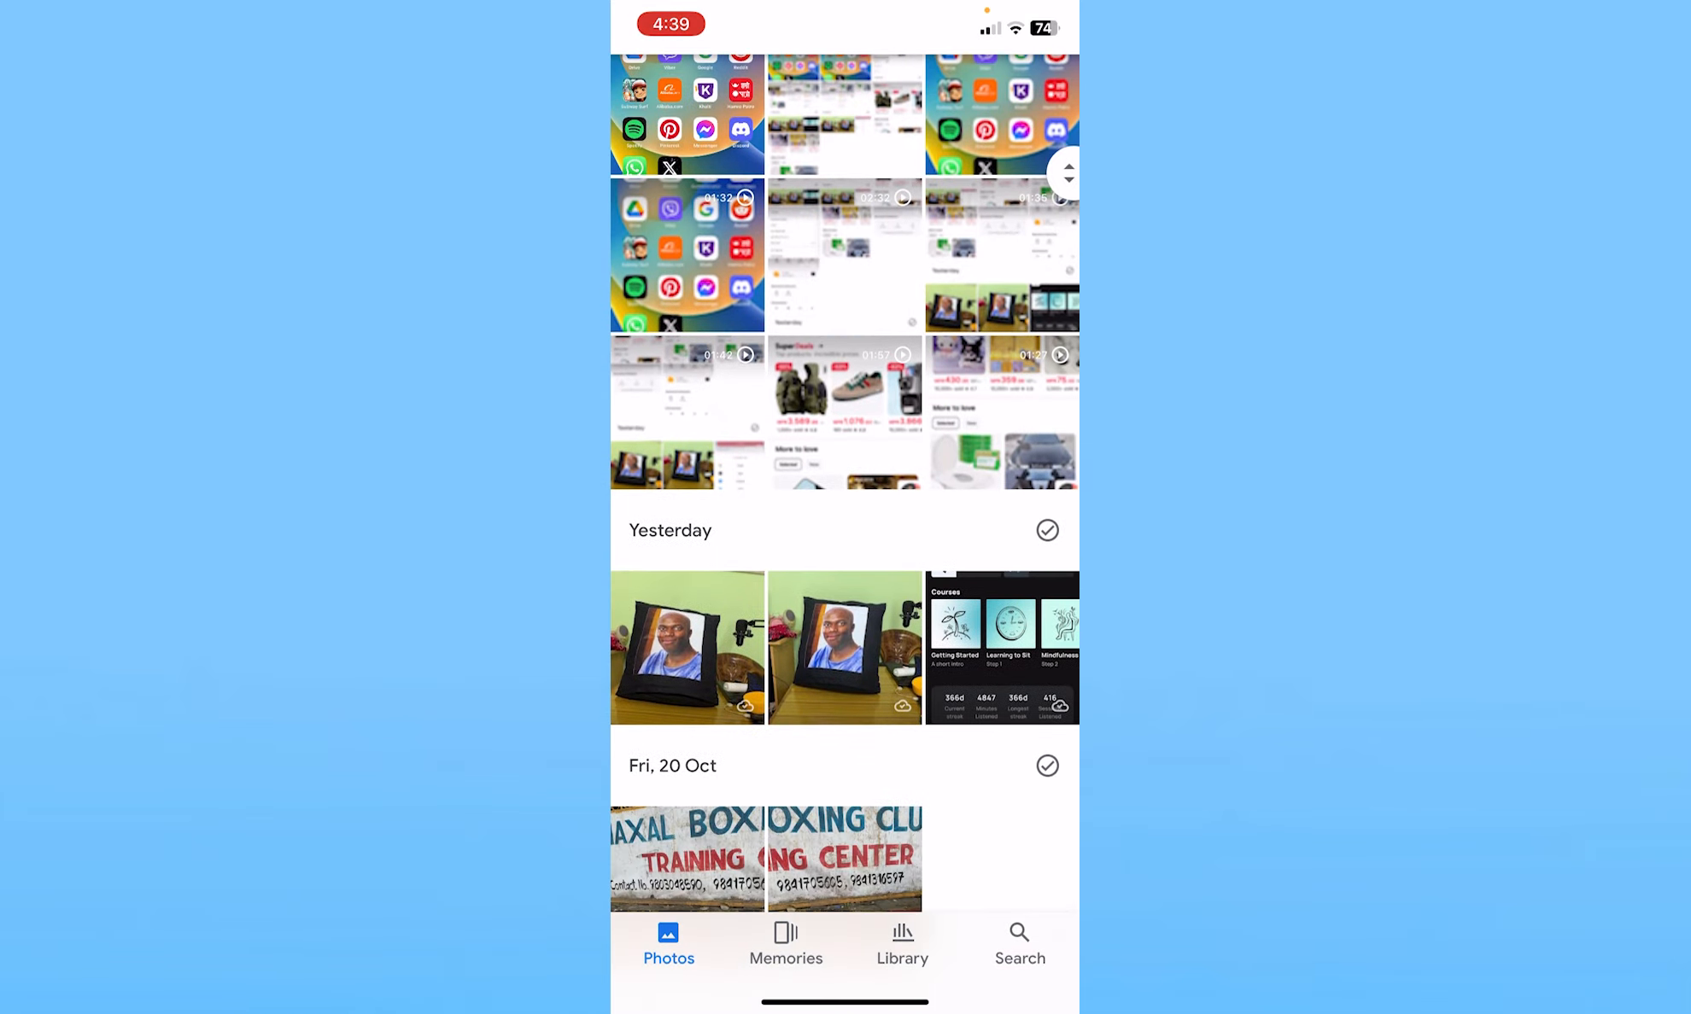
scroll(down, 3)
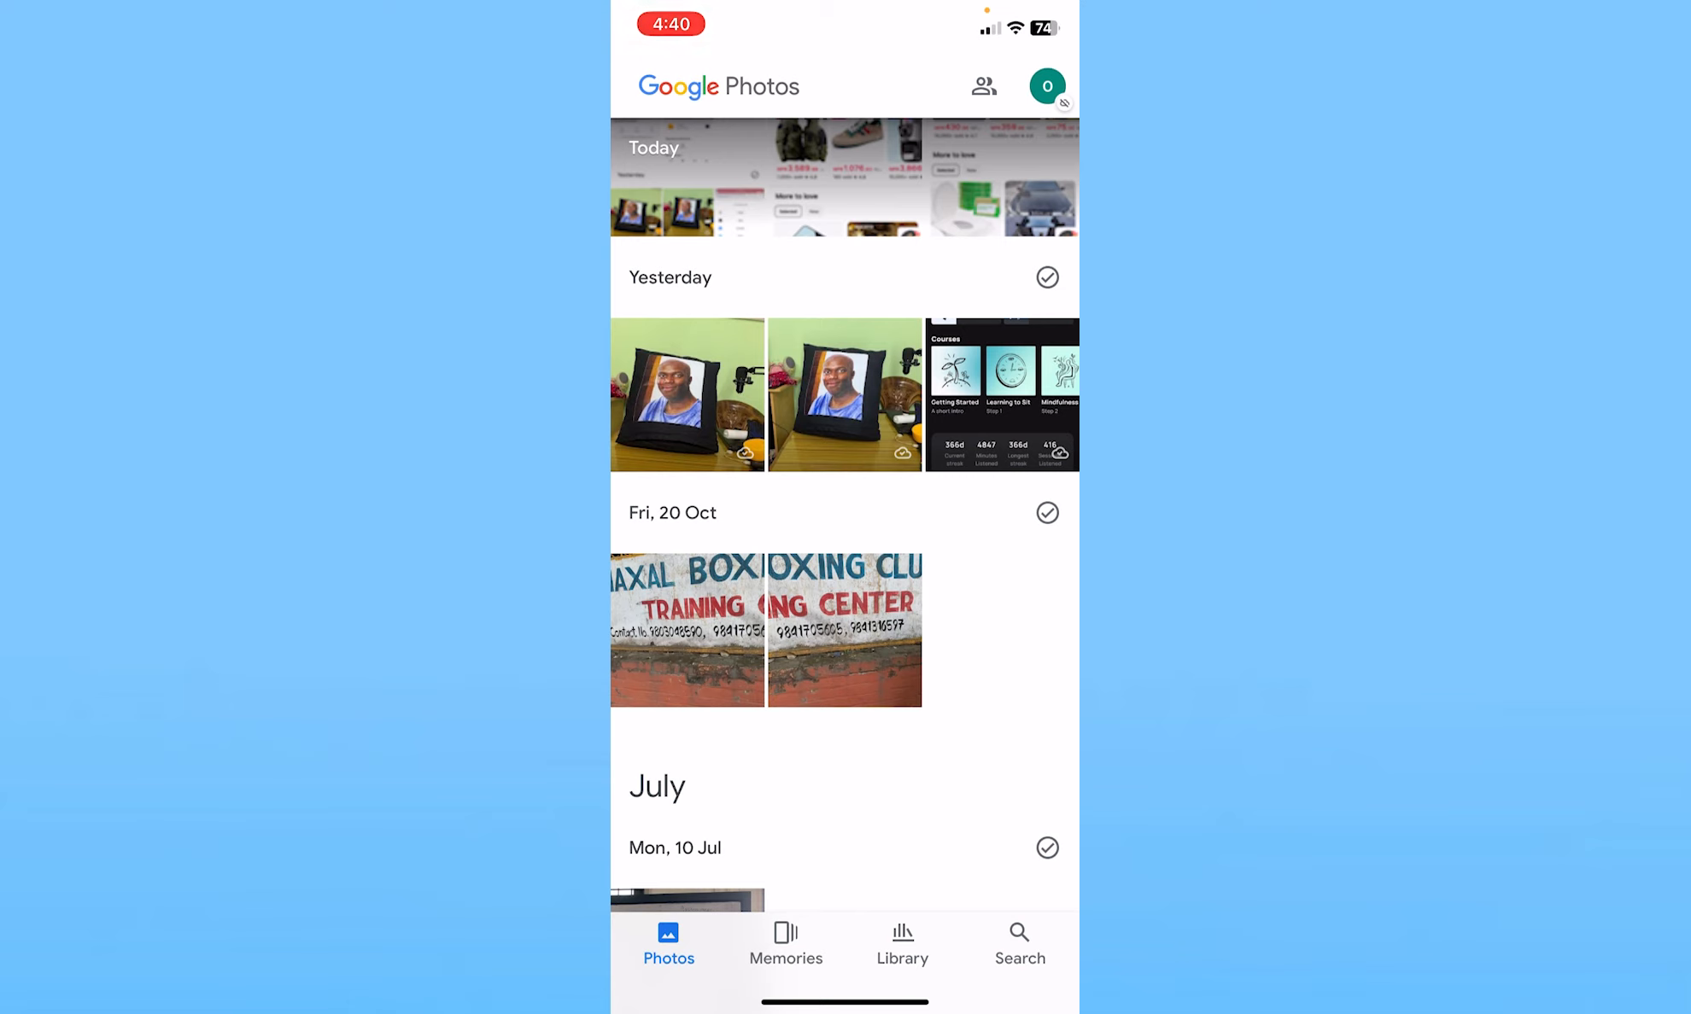
Step: Select Yesterday's Courses screenshot alone, bringing up the share and archive options
click(1001, 395)
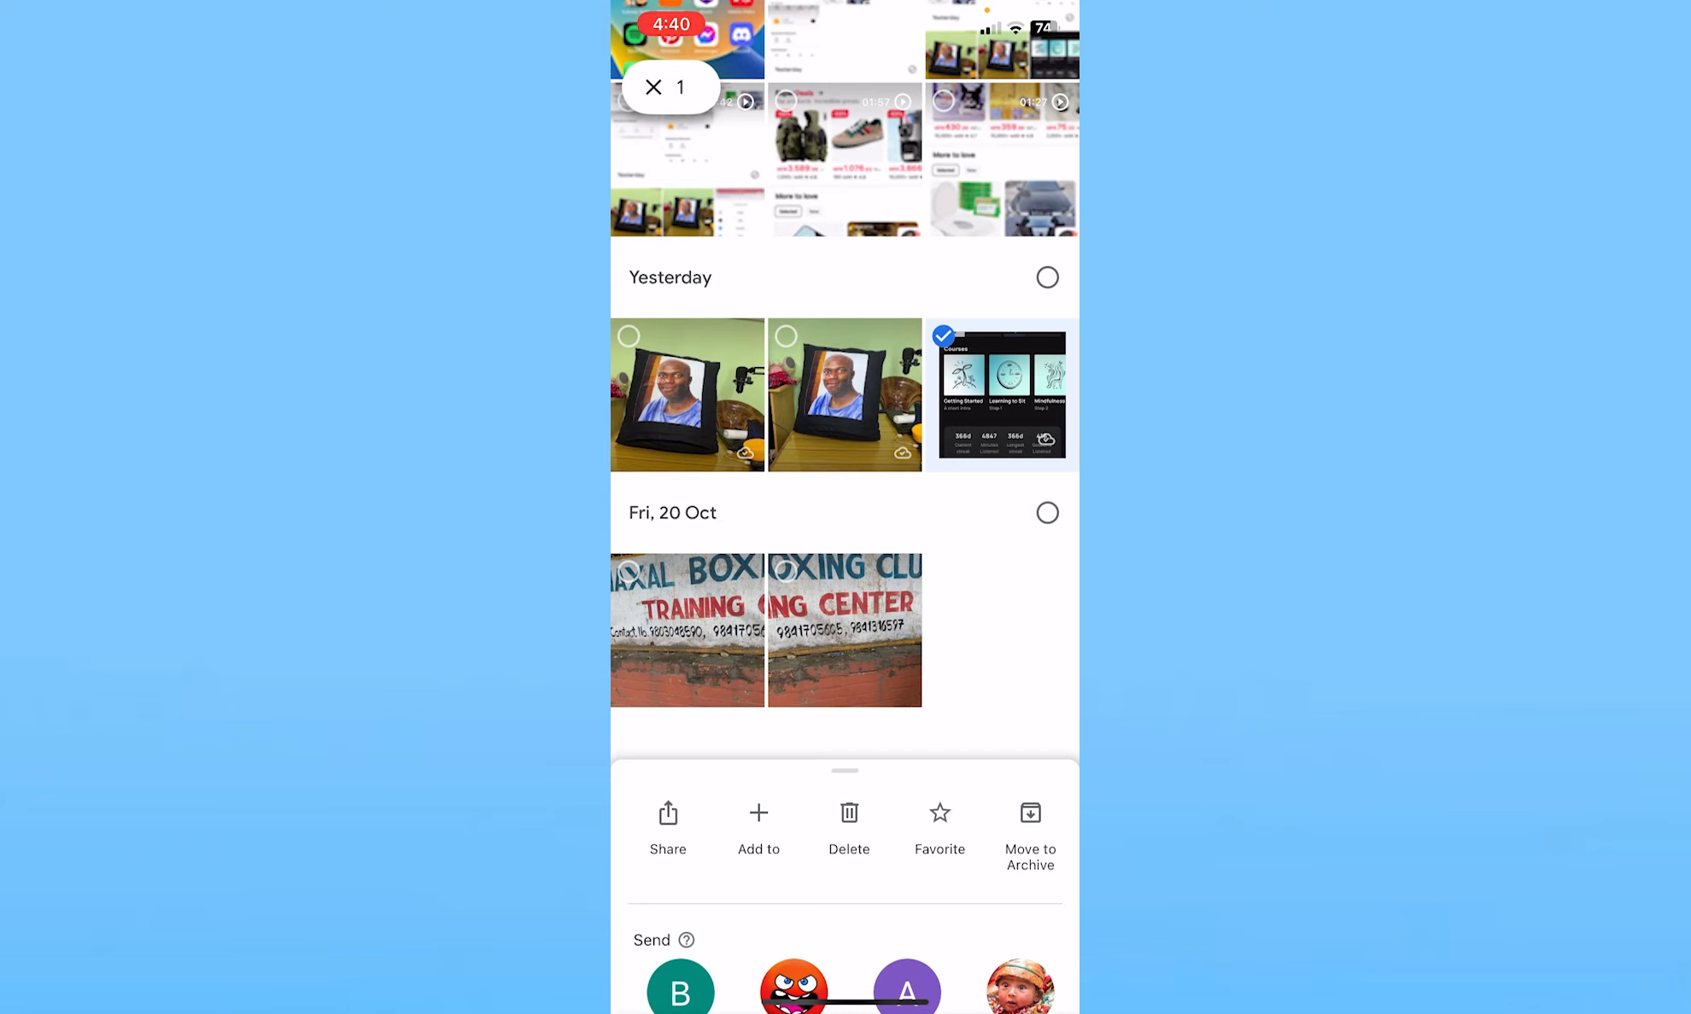
click(1046, 277)
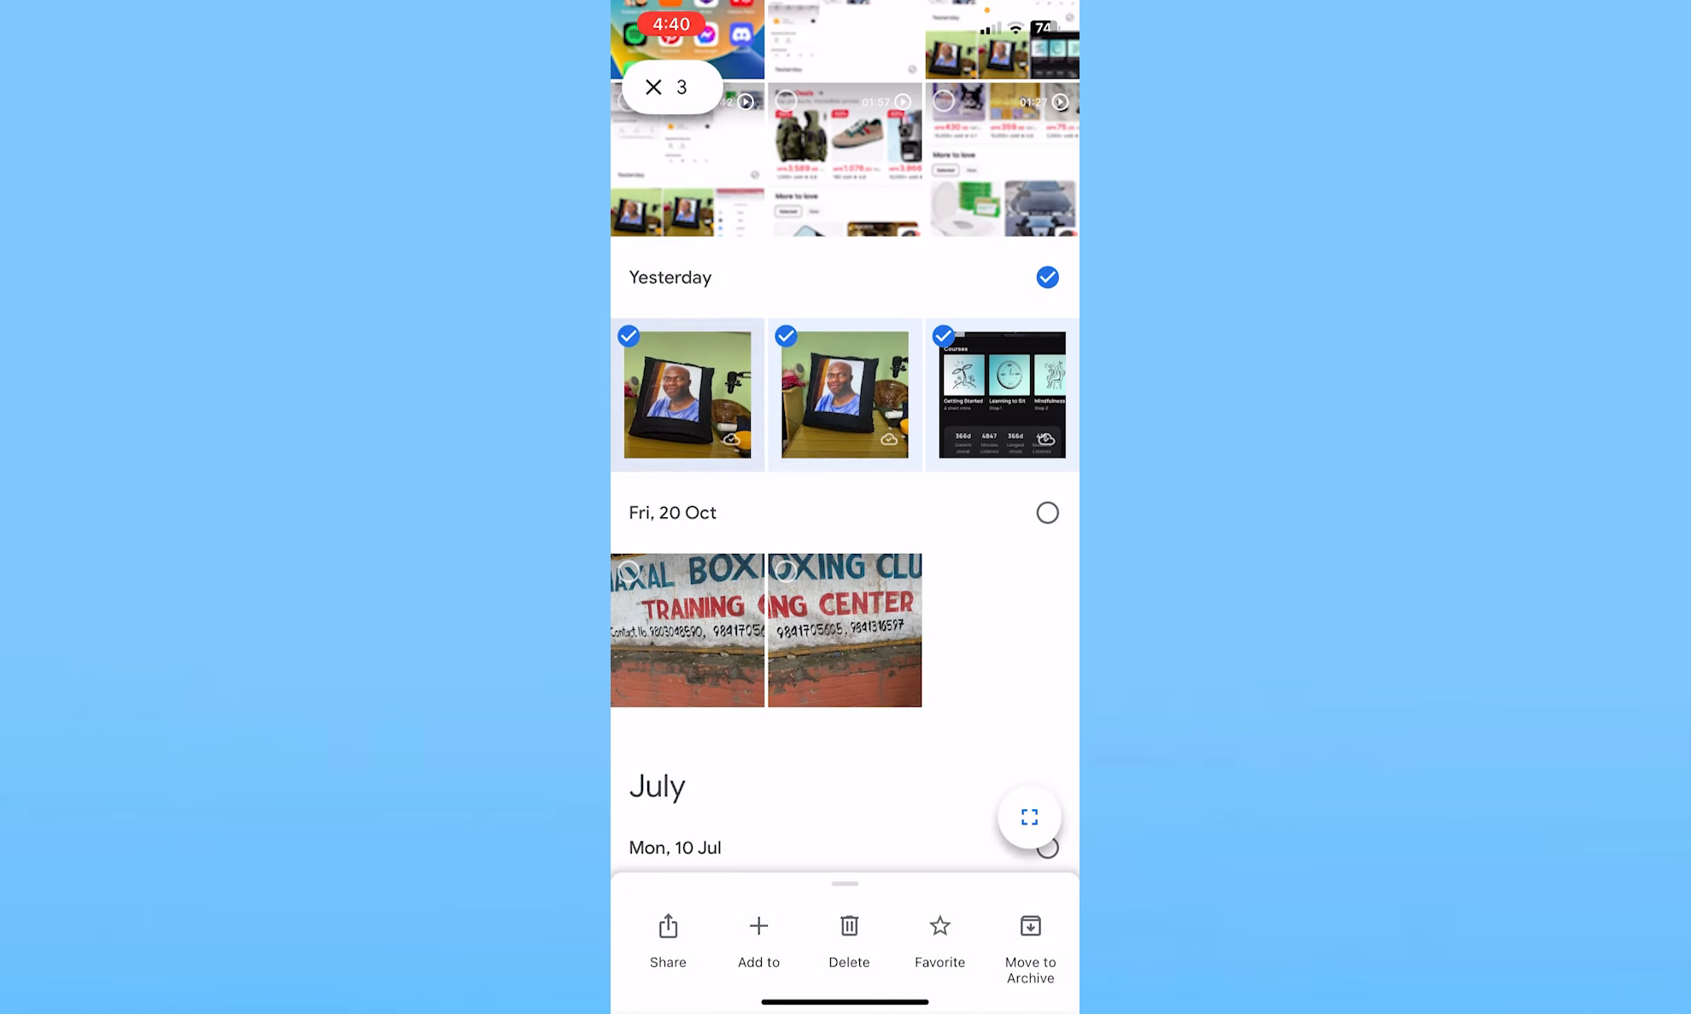
click(1045, 277)
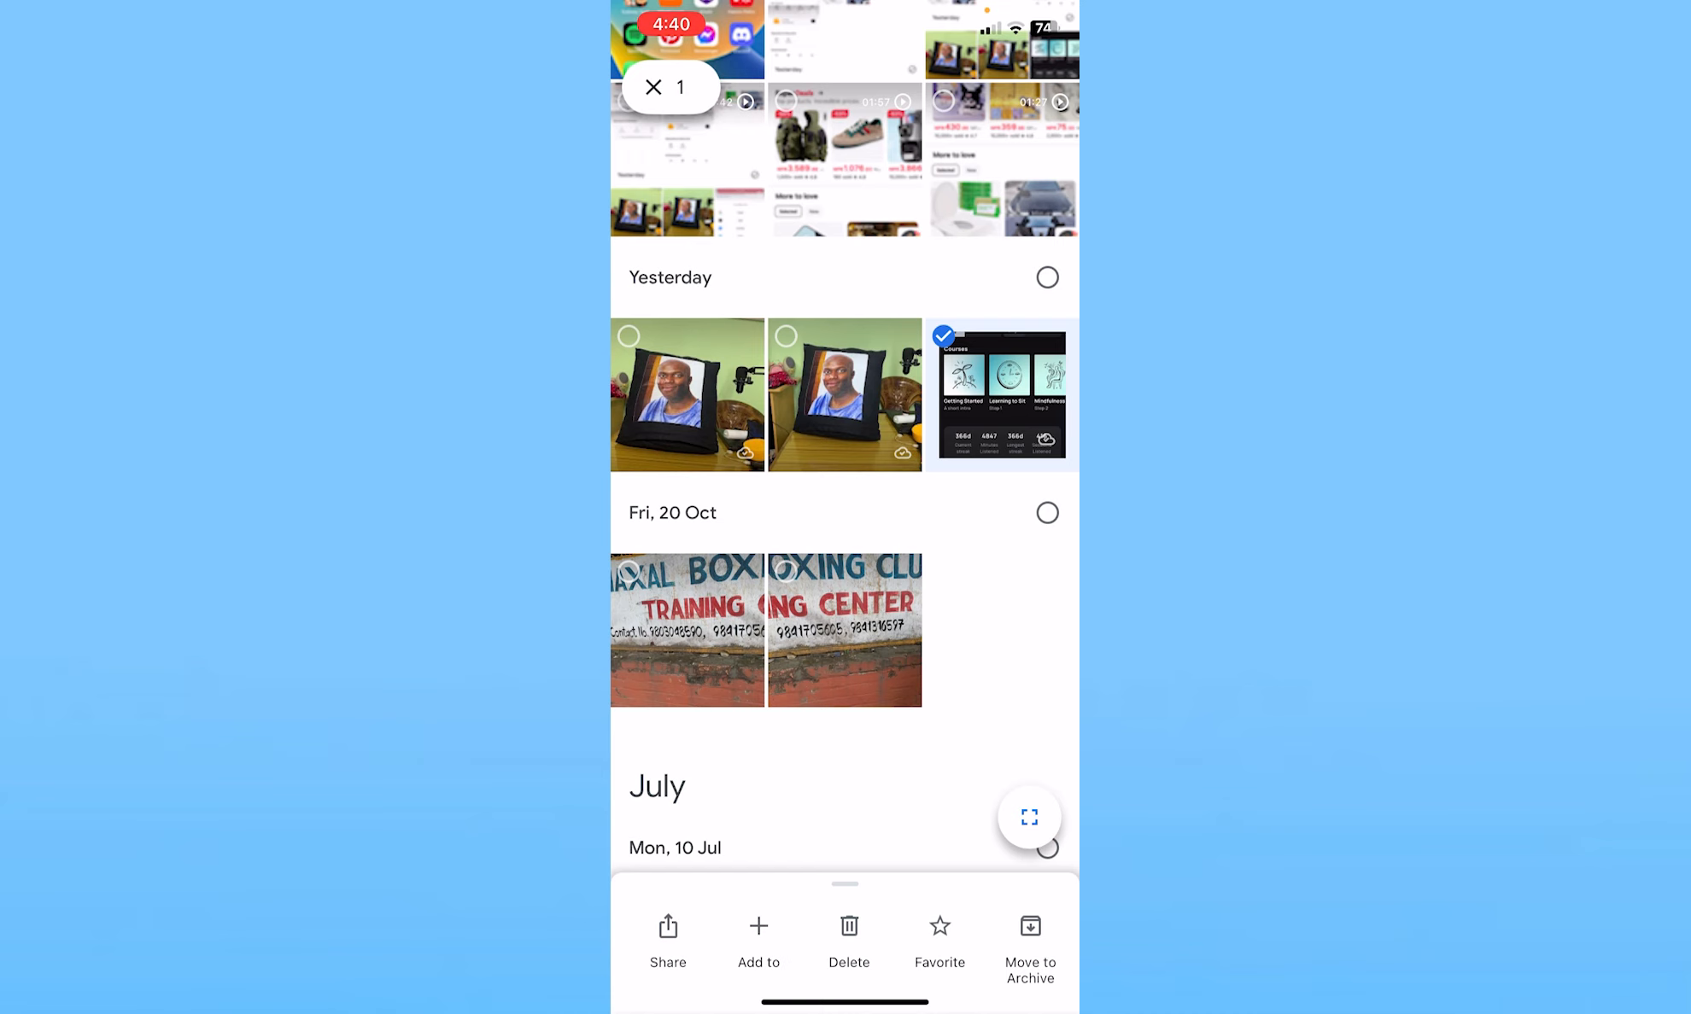
Step: Save the selected pillow photo to the device and view it in the iPhone Photos app
scroll(up, 3)
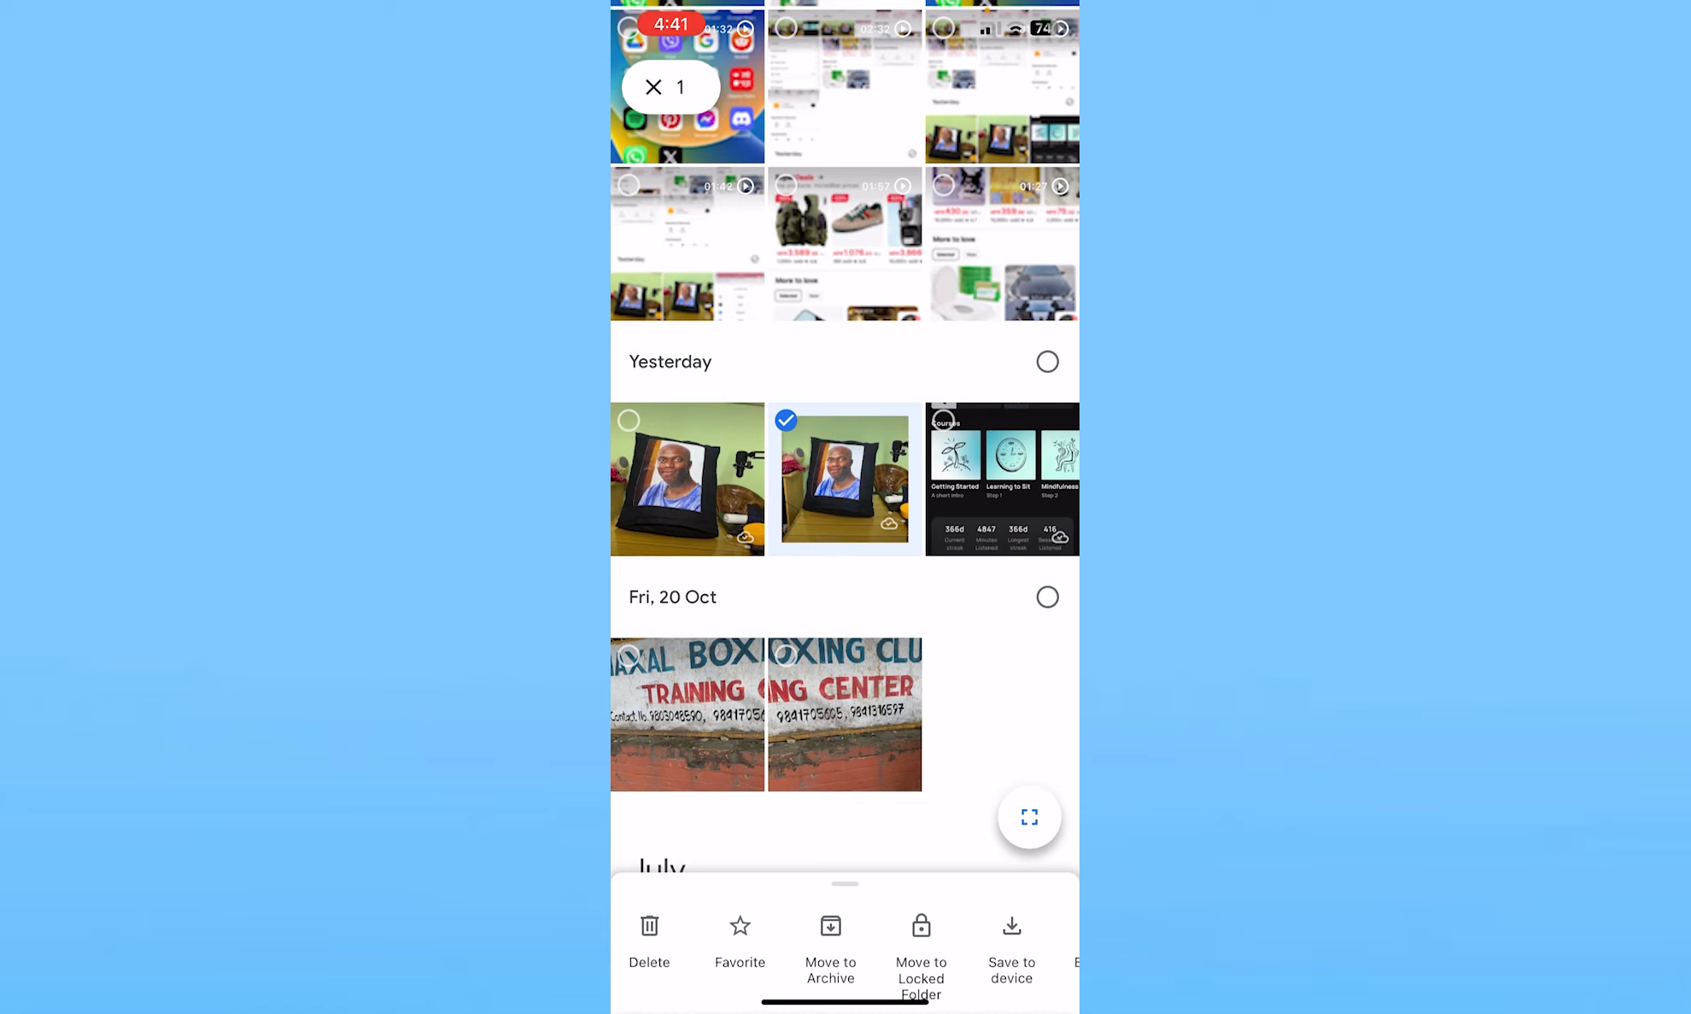
click(1009, 951)
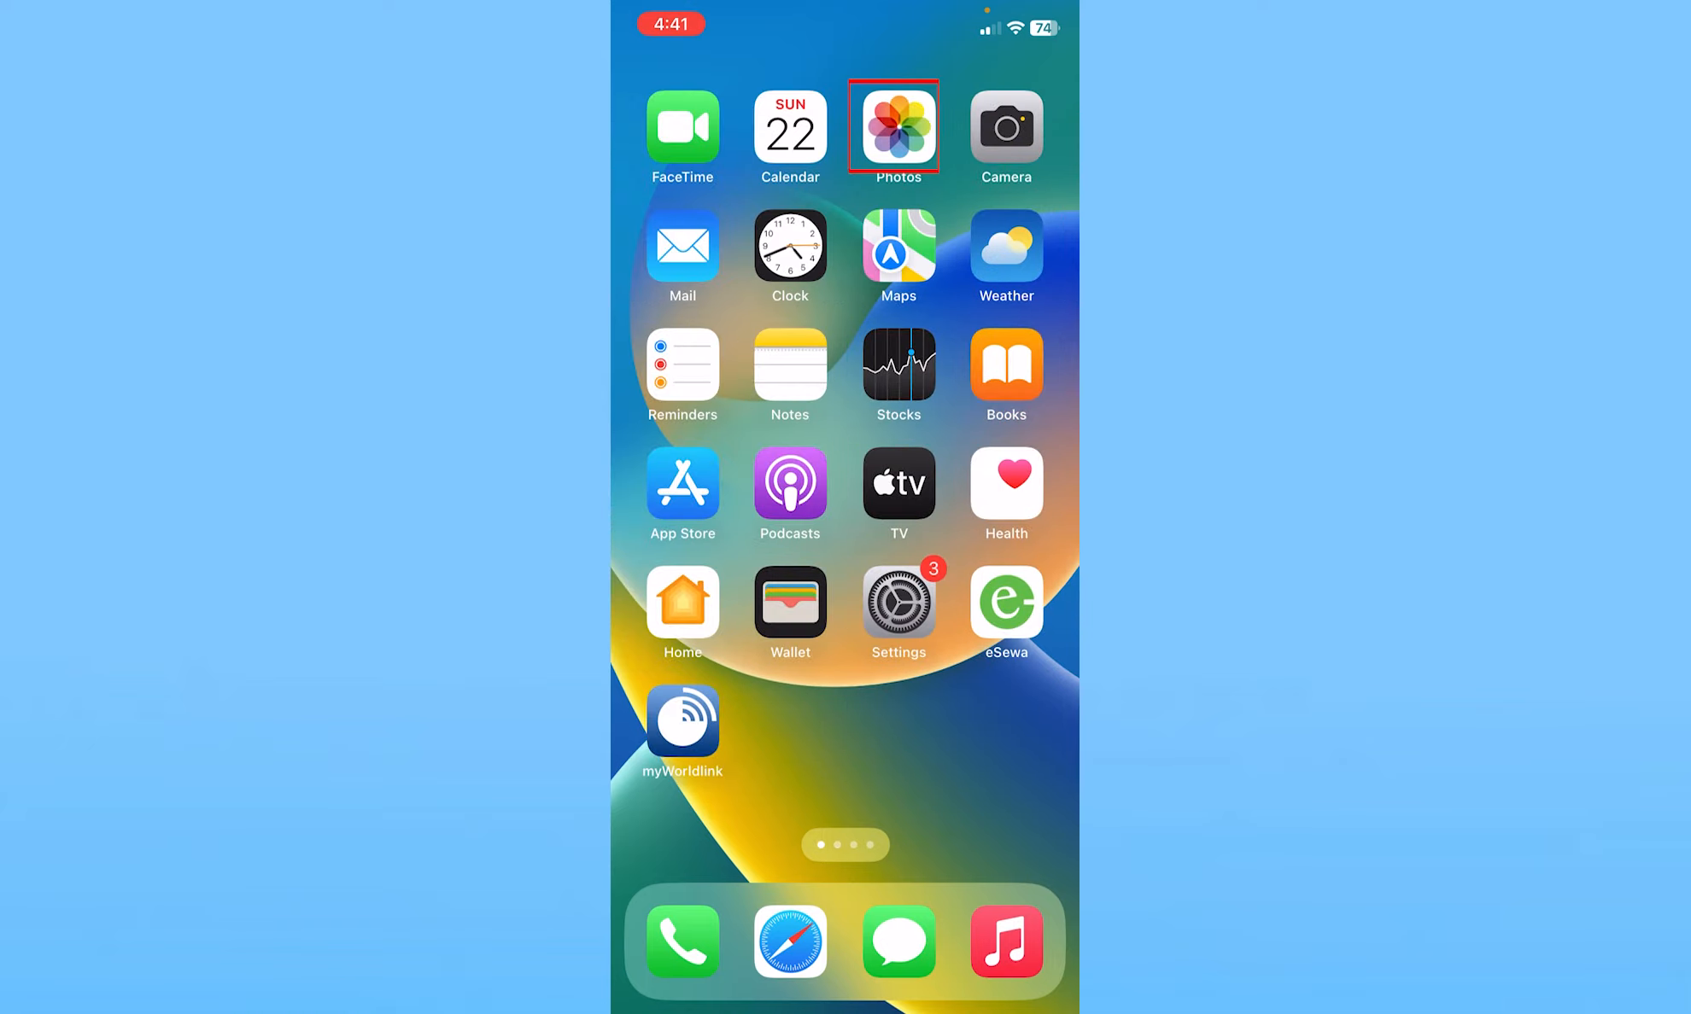
click(897, 130)
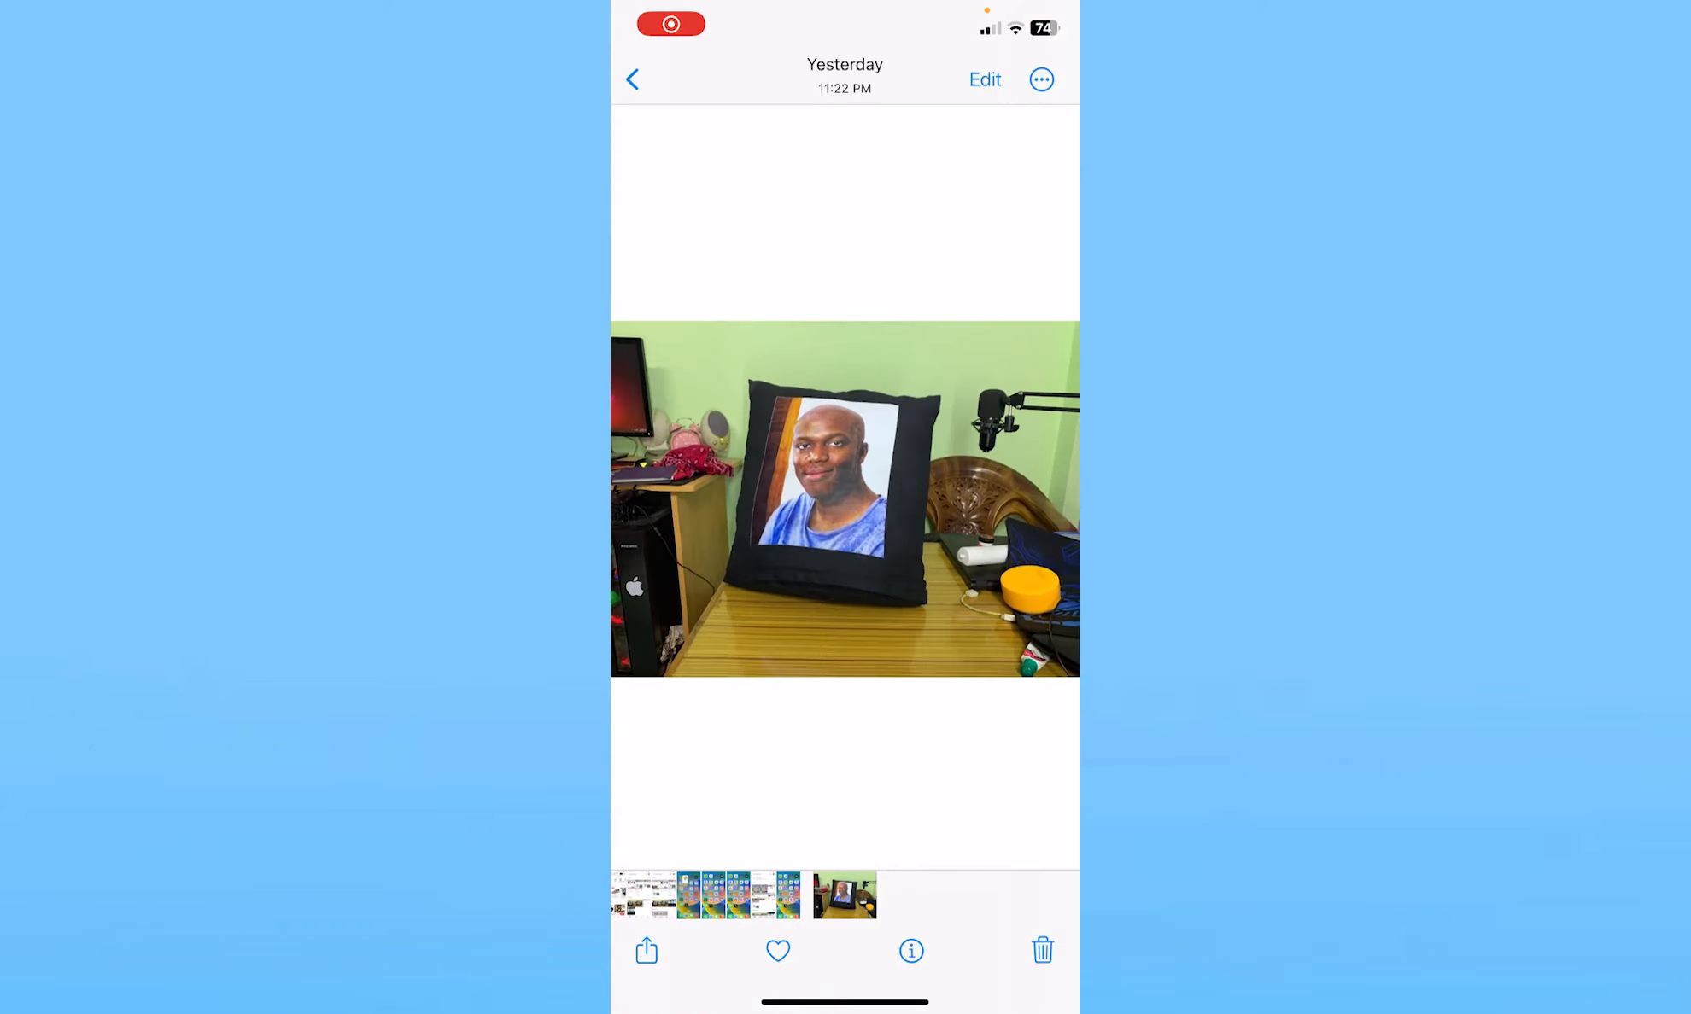